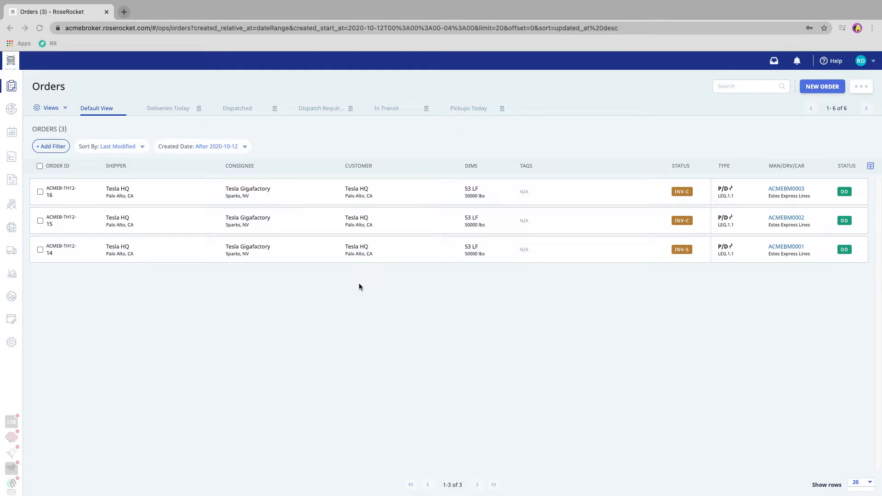
- Review the global Default Invoice Term options, keeping it at Due in 30 Days
click(12, 342)
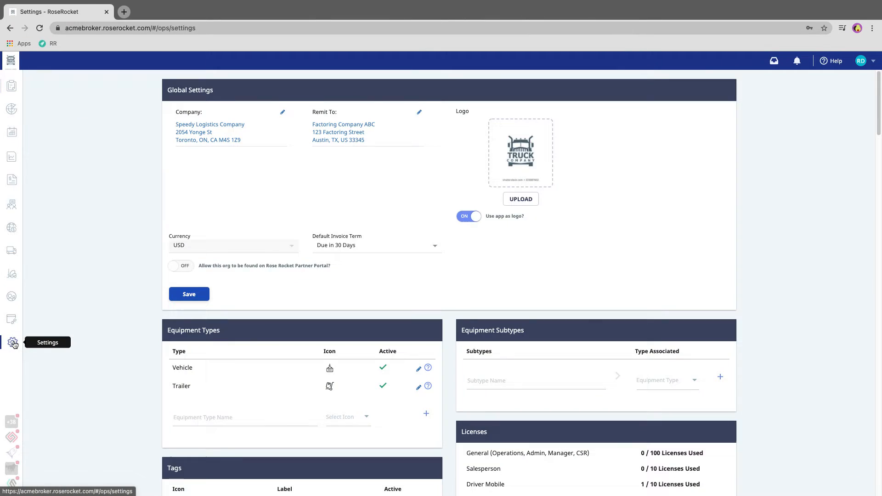
mouse_move(388, 248)
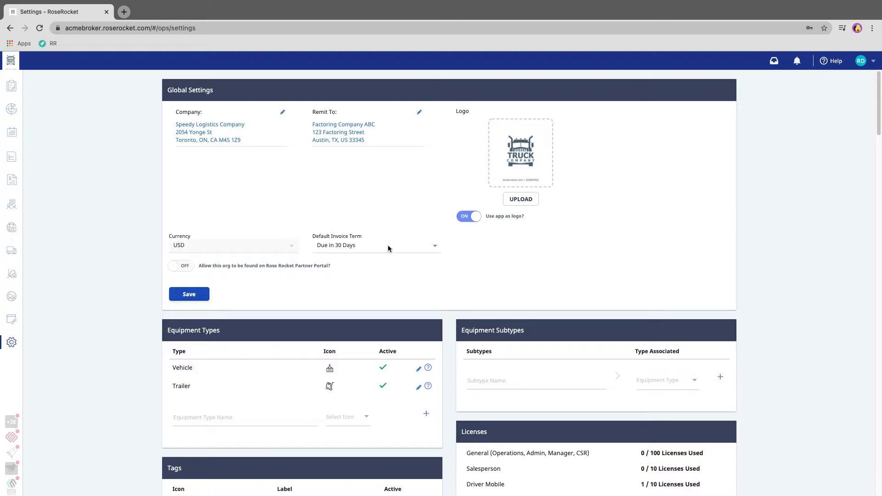
click(375, 245)
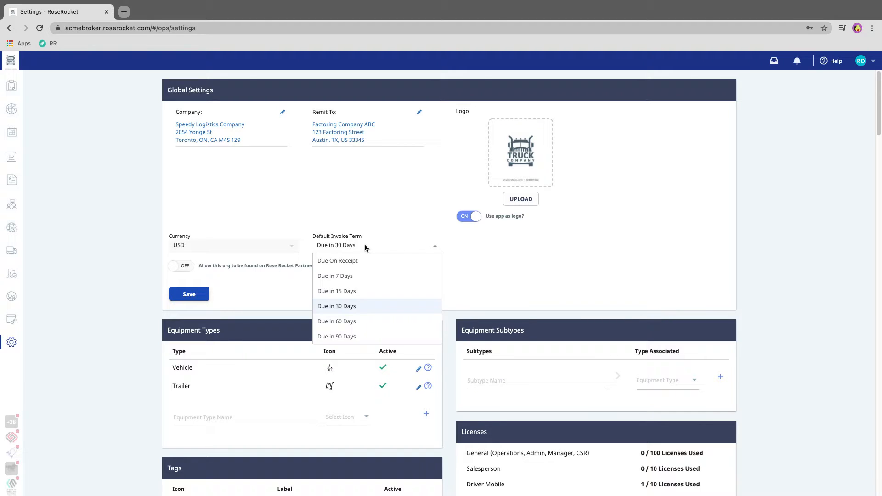
click(336, 305)
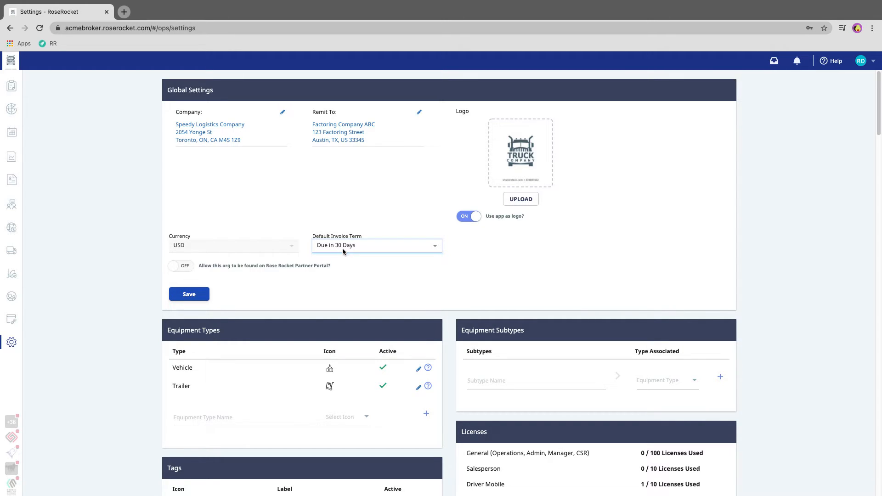
click(188, 293)
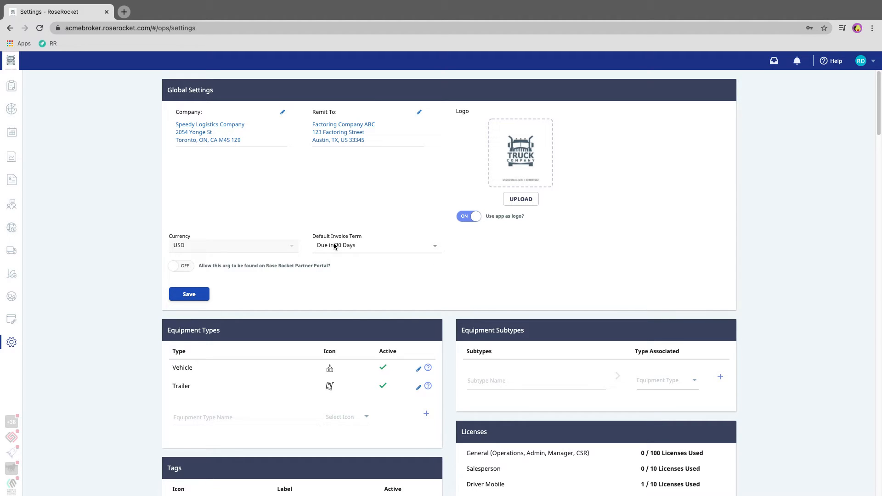
- Open ACME Inc from the Customers list and scroll to its unset Default Invoice Term
click(11, 203)
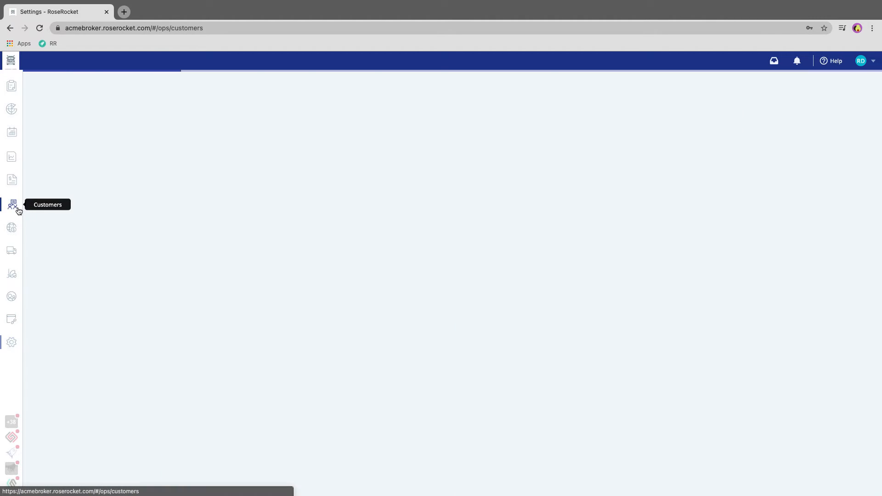
click(11, 203)
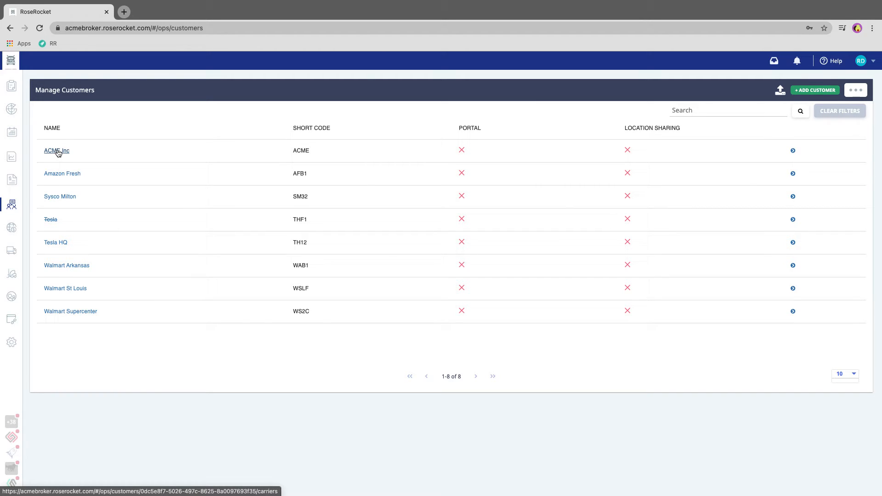
click(56, 150)
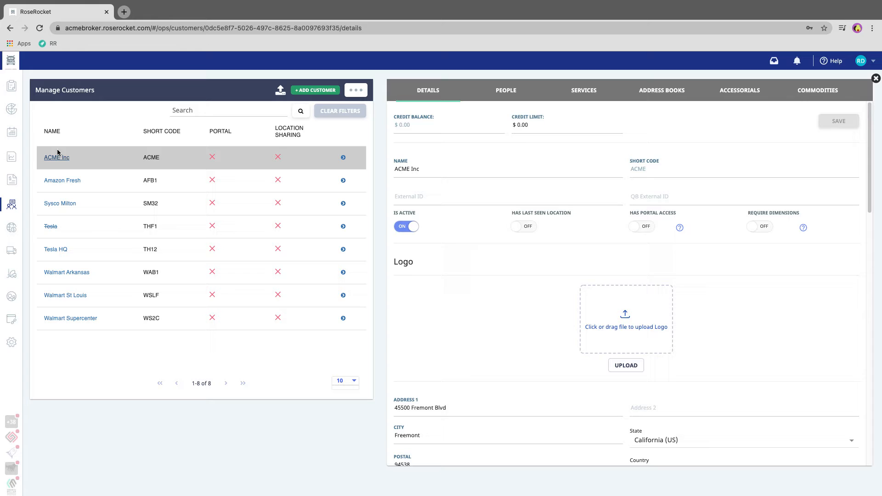
scroll(down, 3)
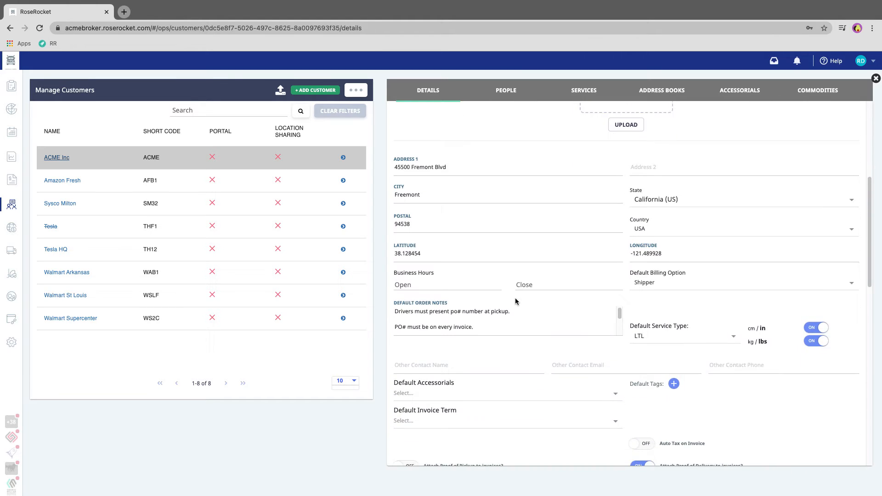
scroll(down, 3)
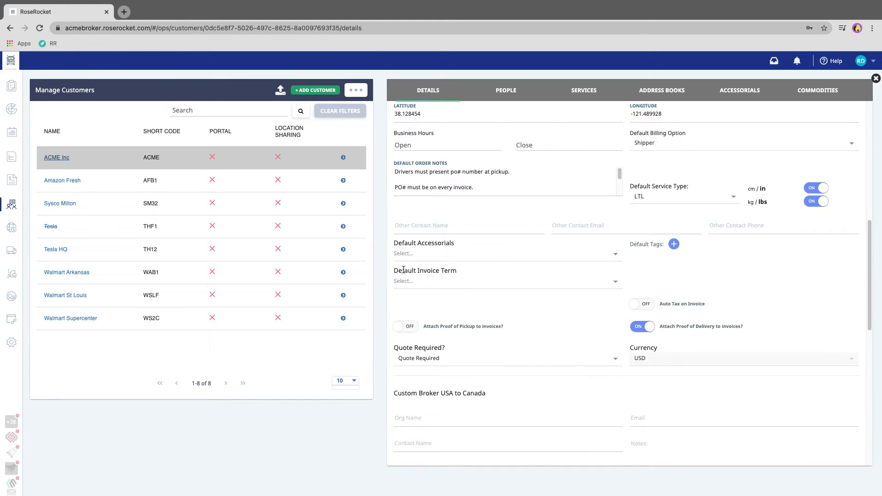
- Set ACME Inc's Default Invoice Term to Due in 60 Days and save
click(504, 281)
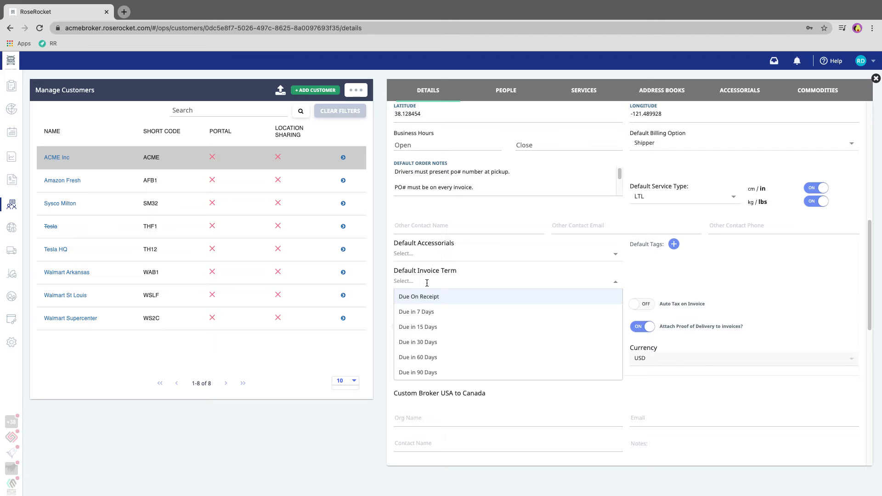
mouse_move(417, 342)
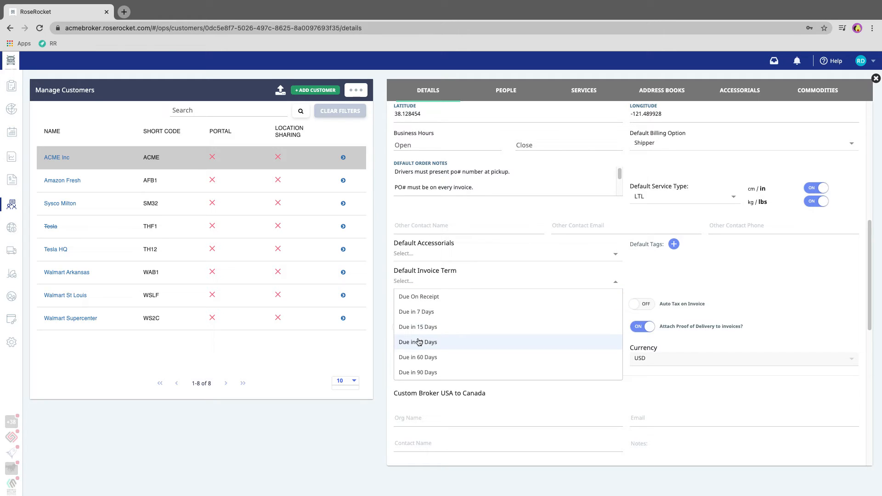
click(417, 356)
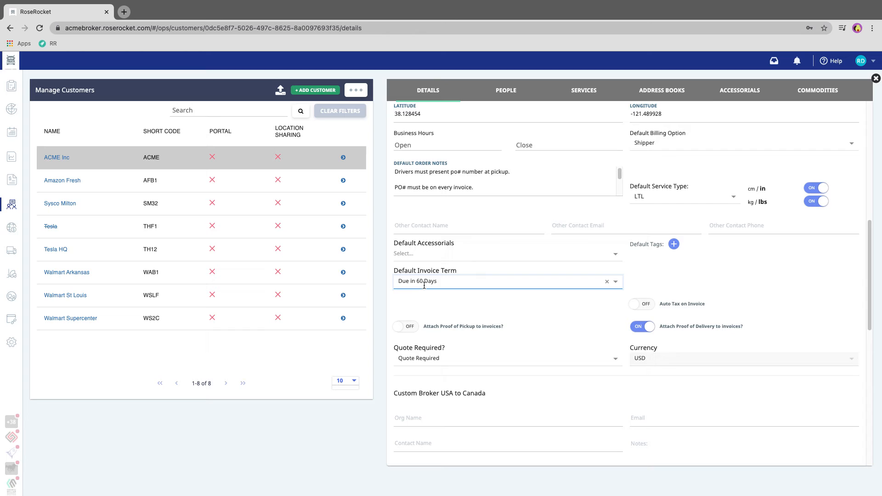
mouse_move(767, 293)
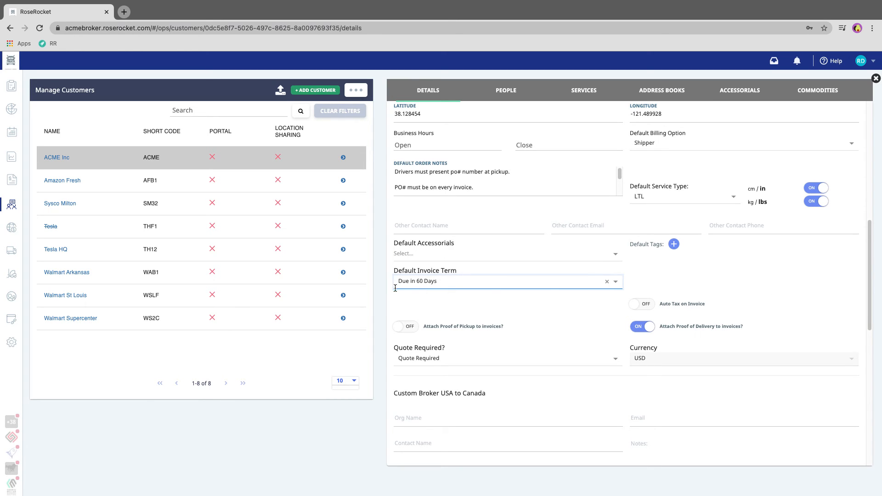
click(837, 121)
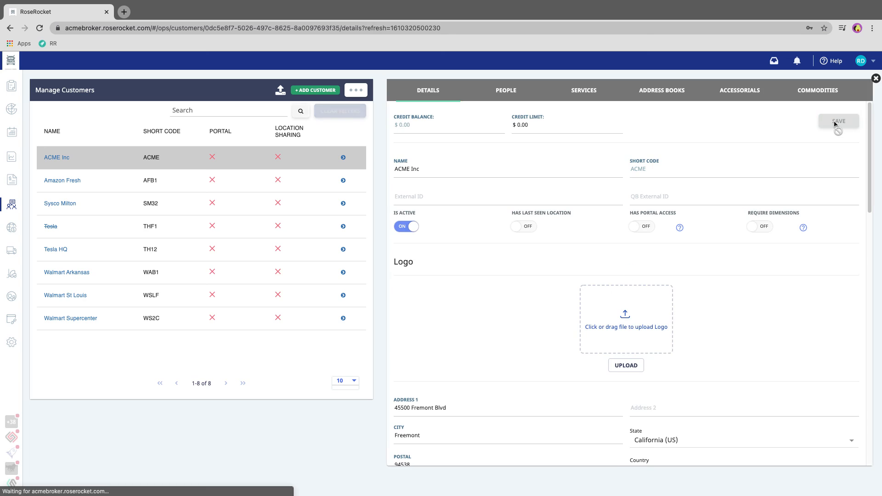